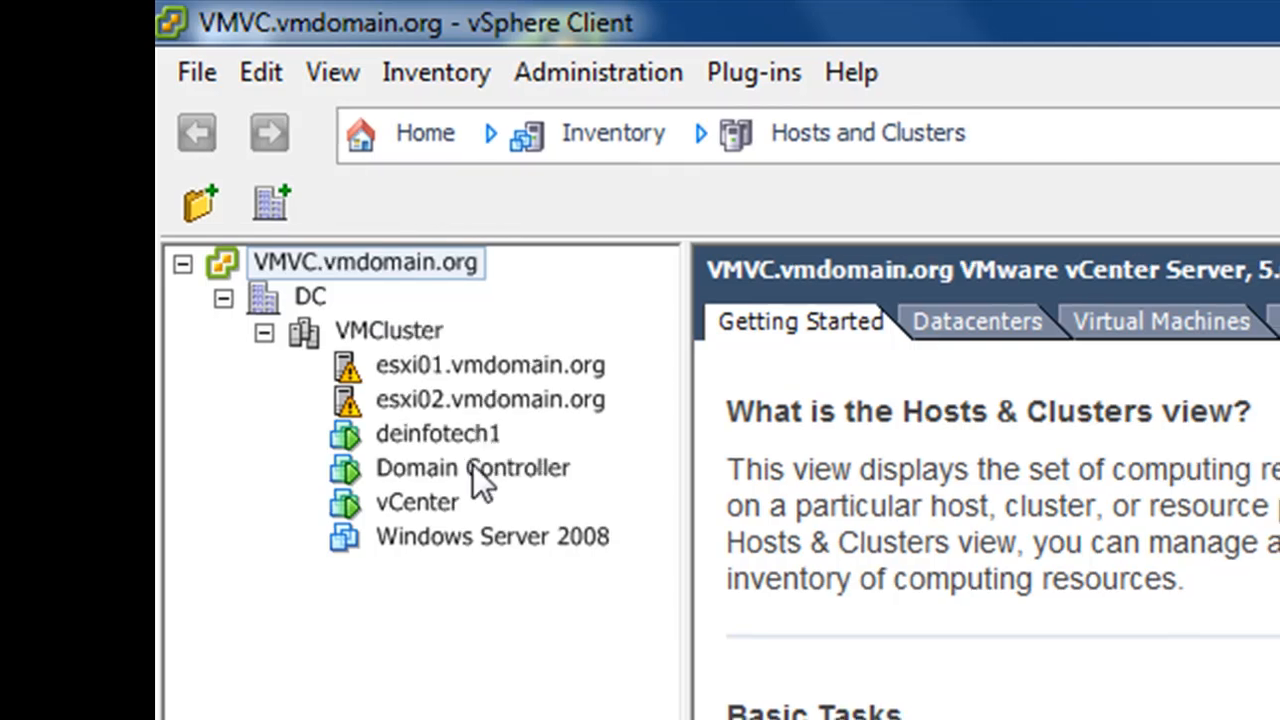
Edit deinfotech1's Hard disk 1 provisioned size from 16 GB to 18 GB and apply it.
left_click(424, 708)
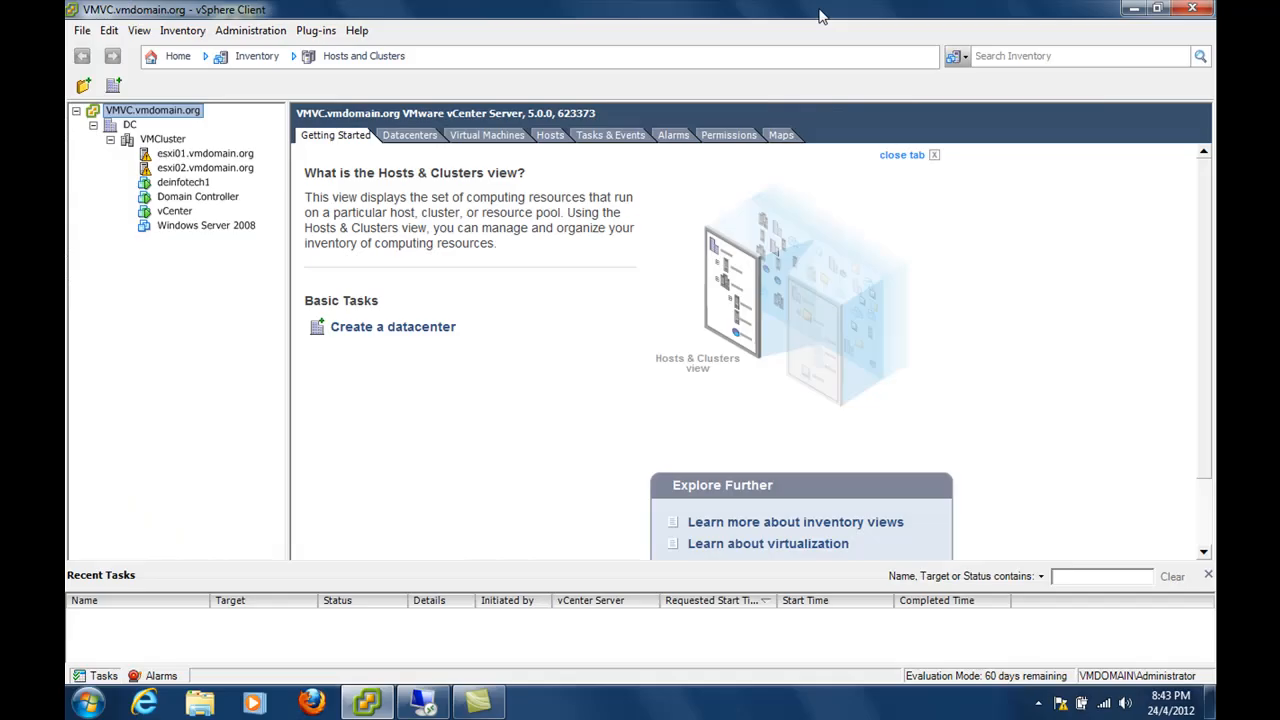
mouse_move(750, 192)
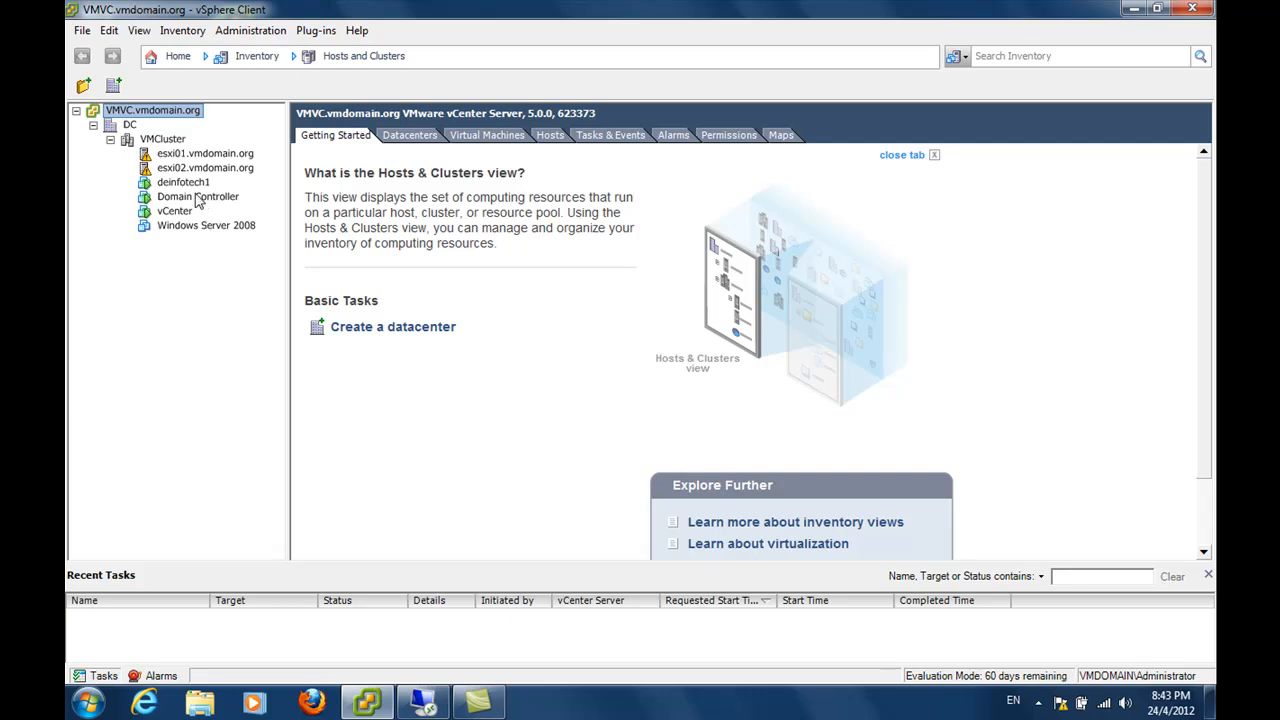
right_click(184, 182)
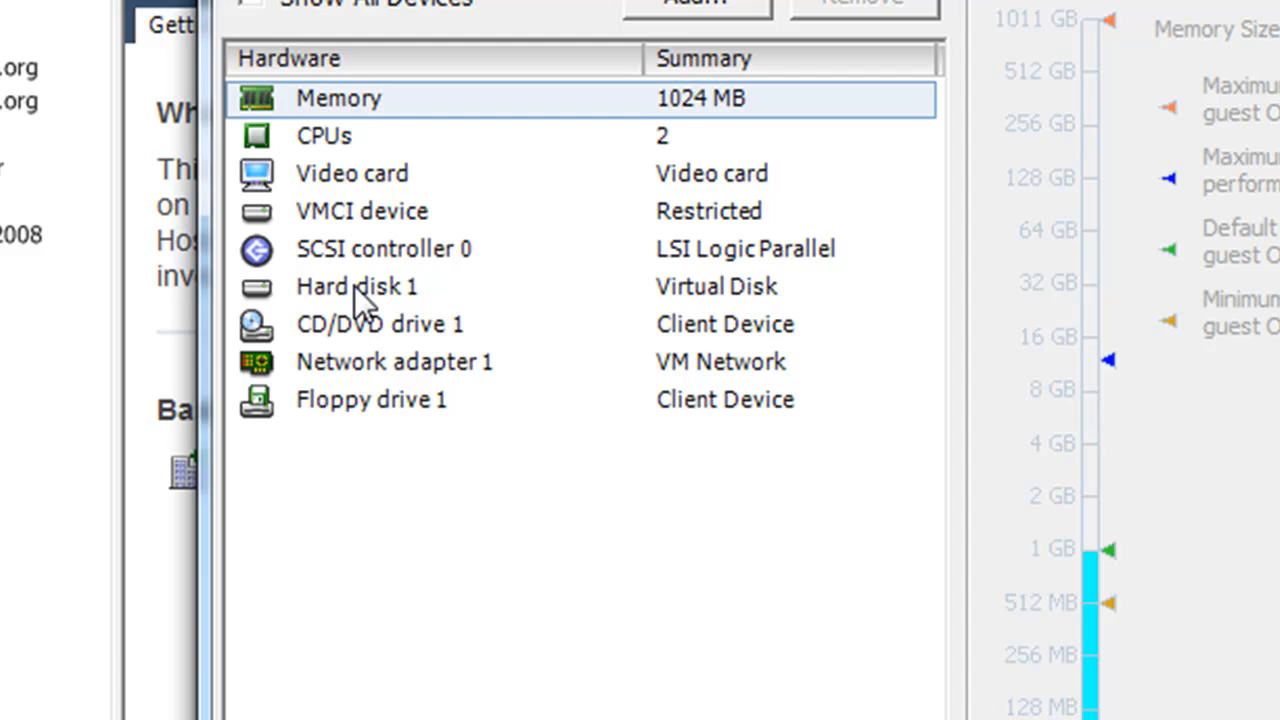
left_click(356, 286)
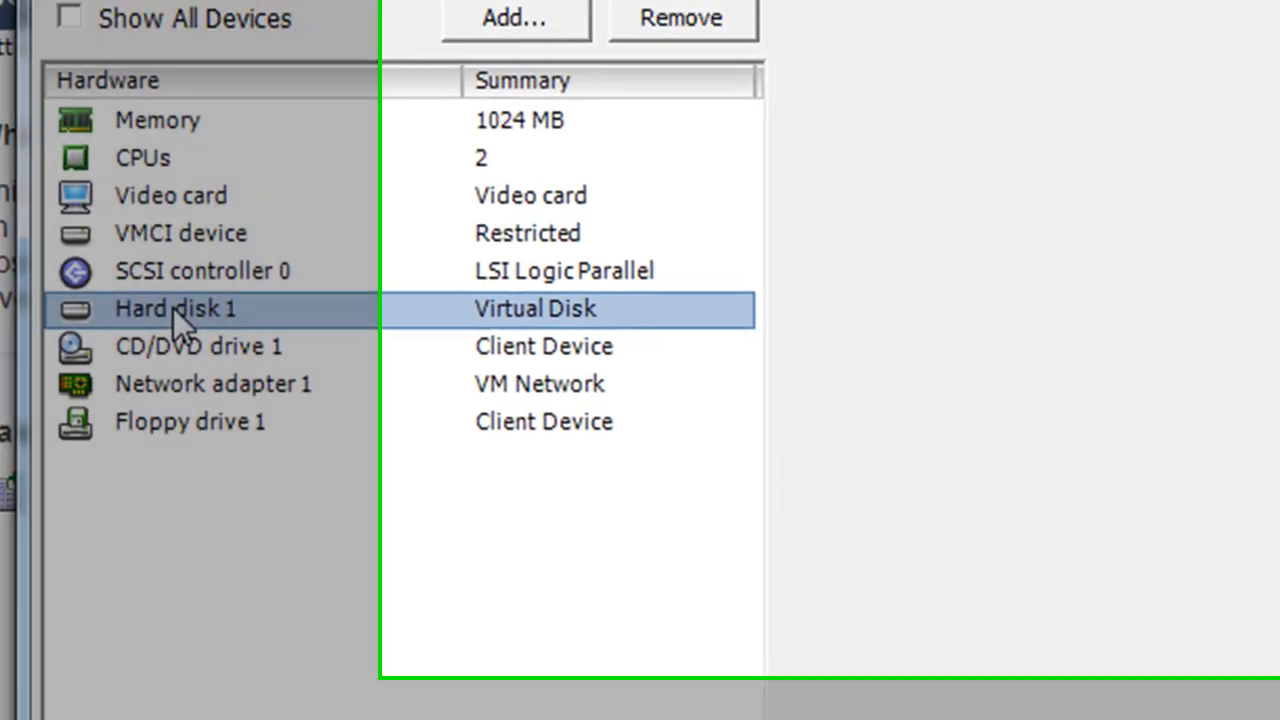
left_click(176, 308)
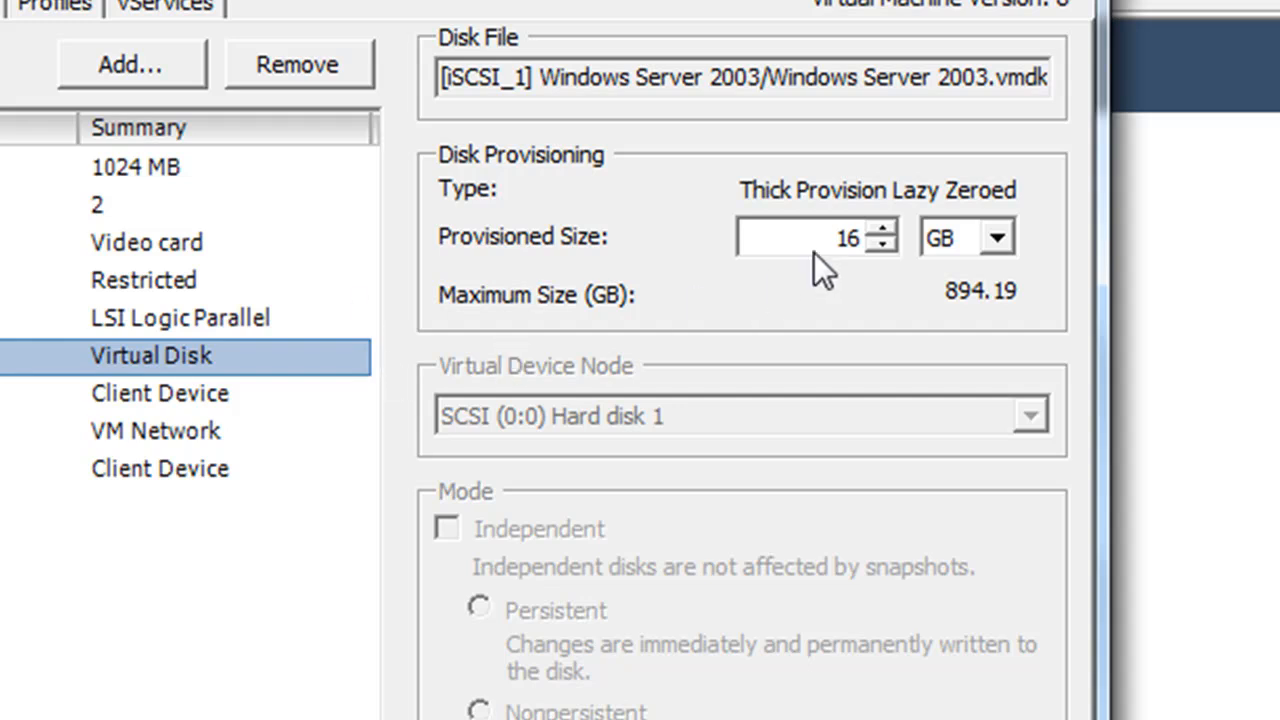
triple_click(810, 236)
type("18")
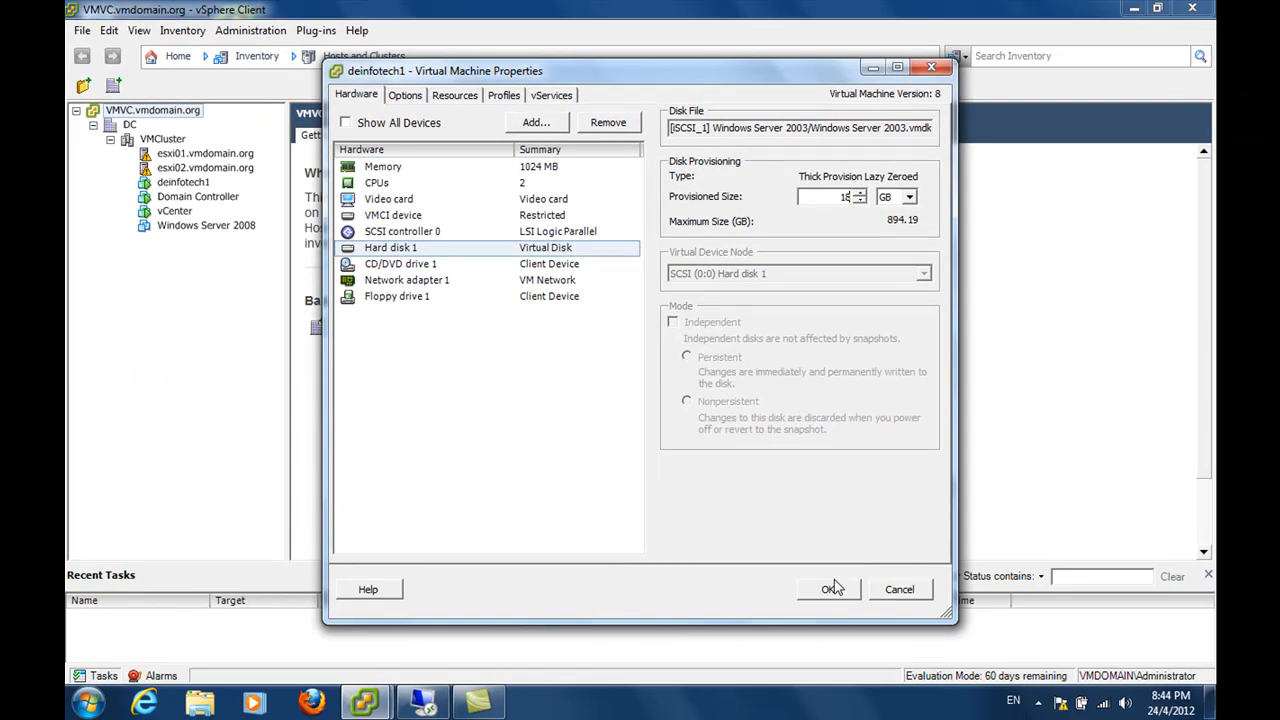
left_click(822, 588)
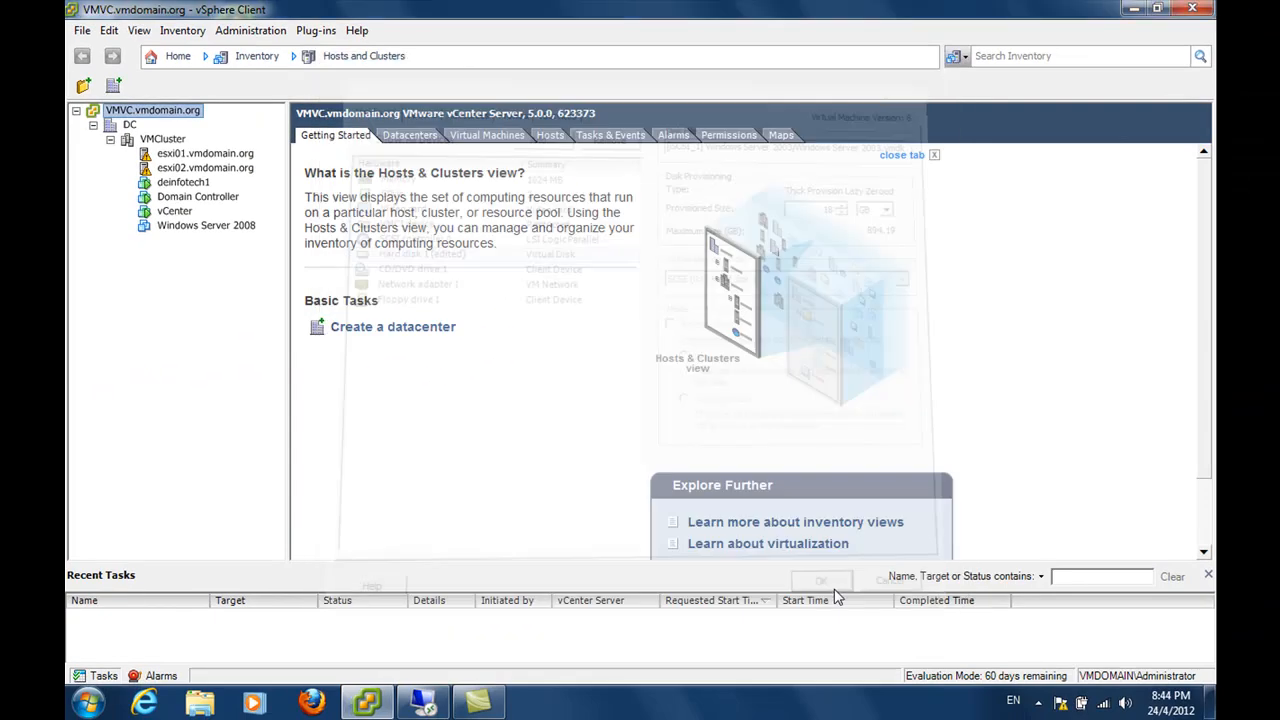
View the guest's Disk Management with Disk 0 at 15.99 GB and bring the ExtPart folder forward.
left_click(820, 580)
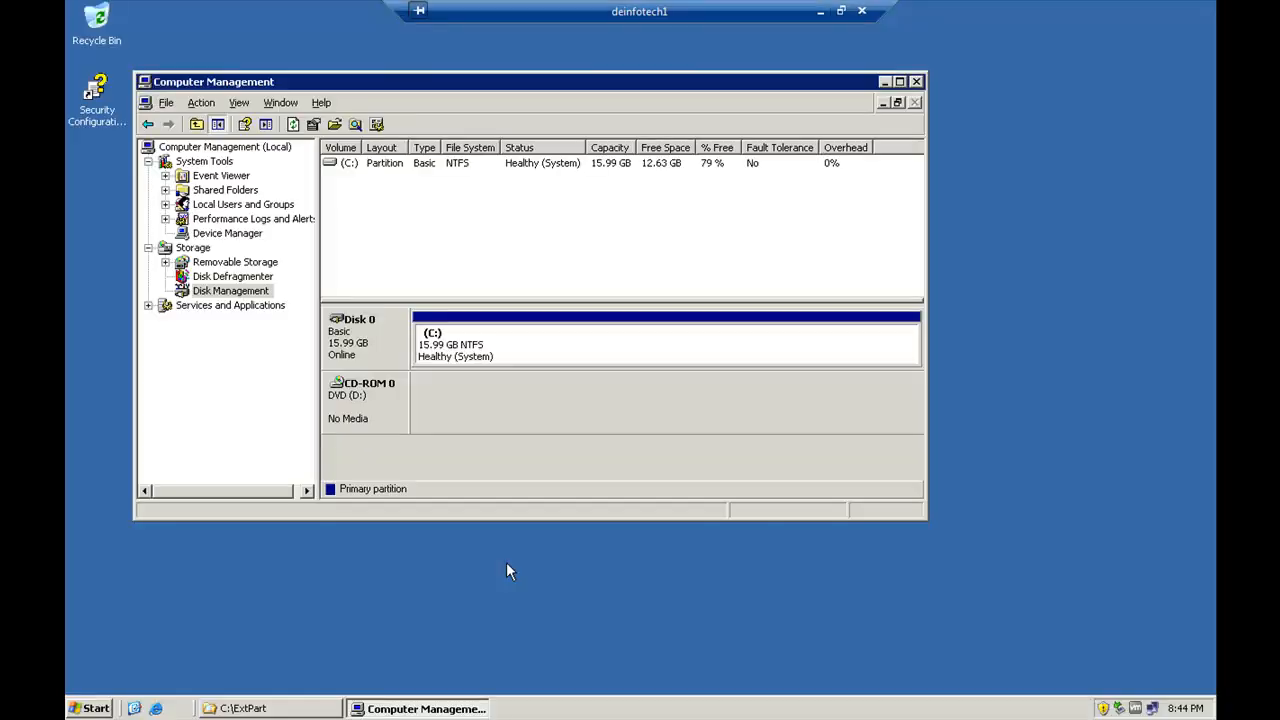
mouse_move(616, 362)
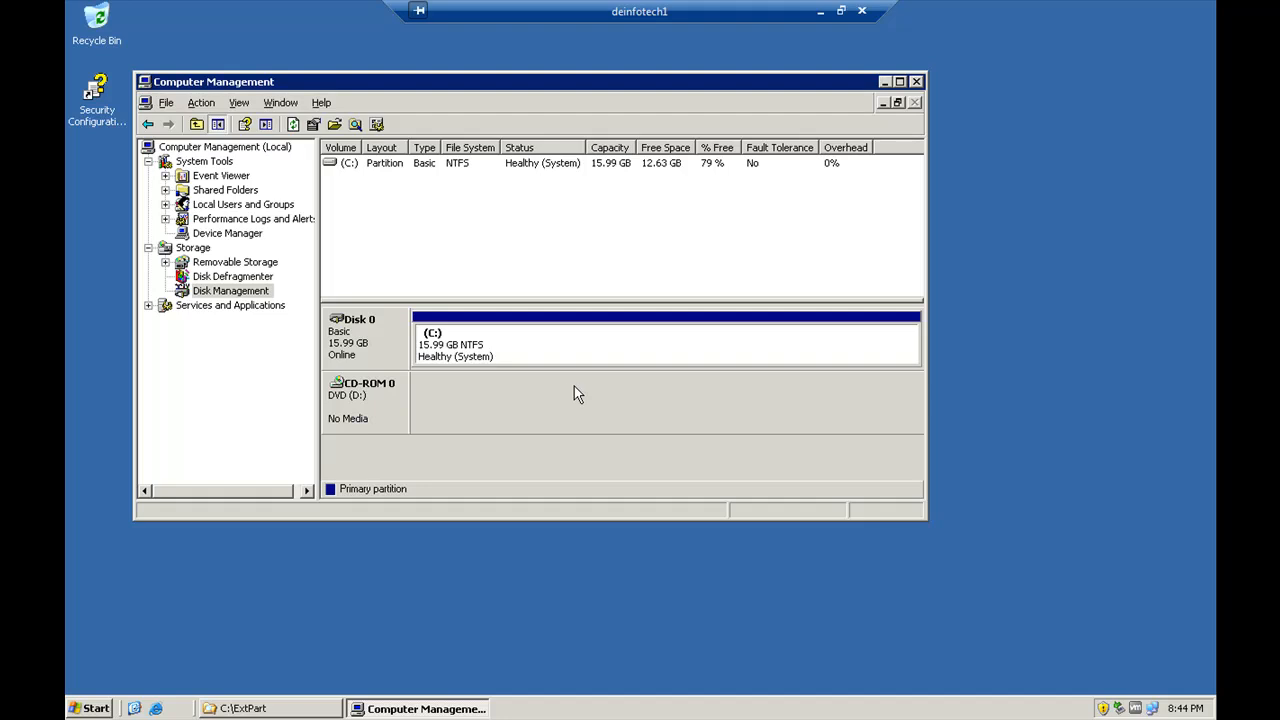
mouse_move(308, 708)
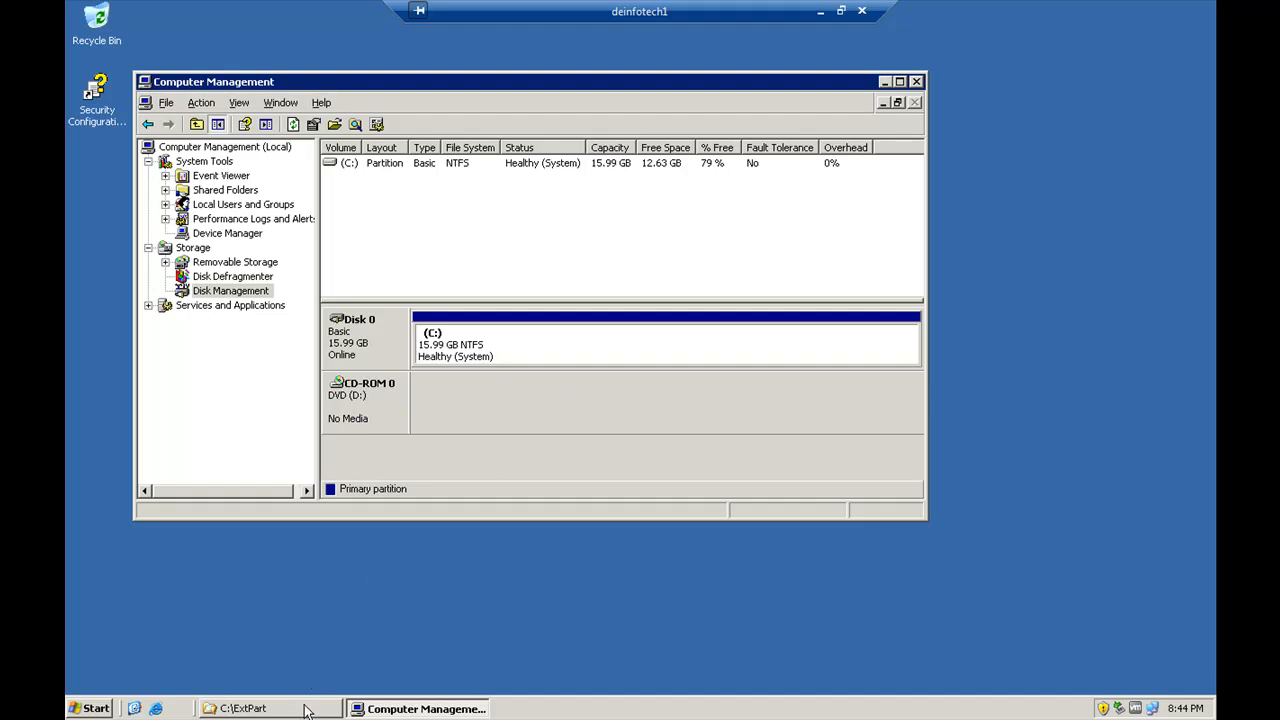
left_click(244, 708)
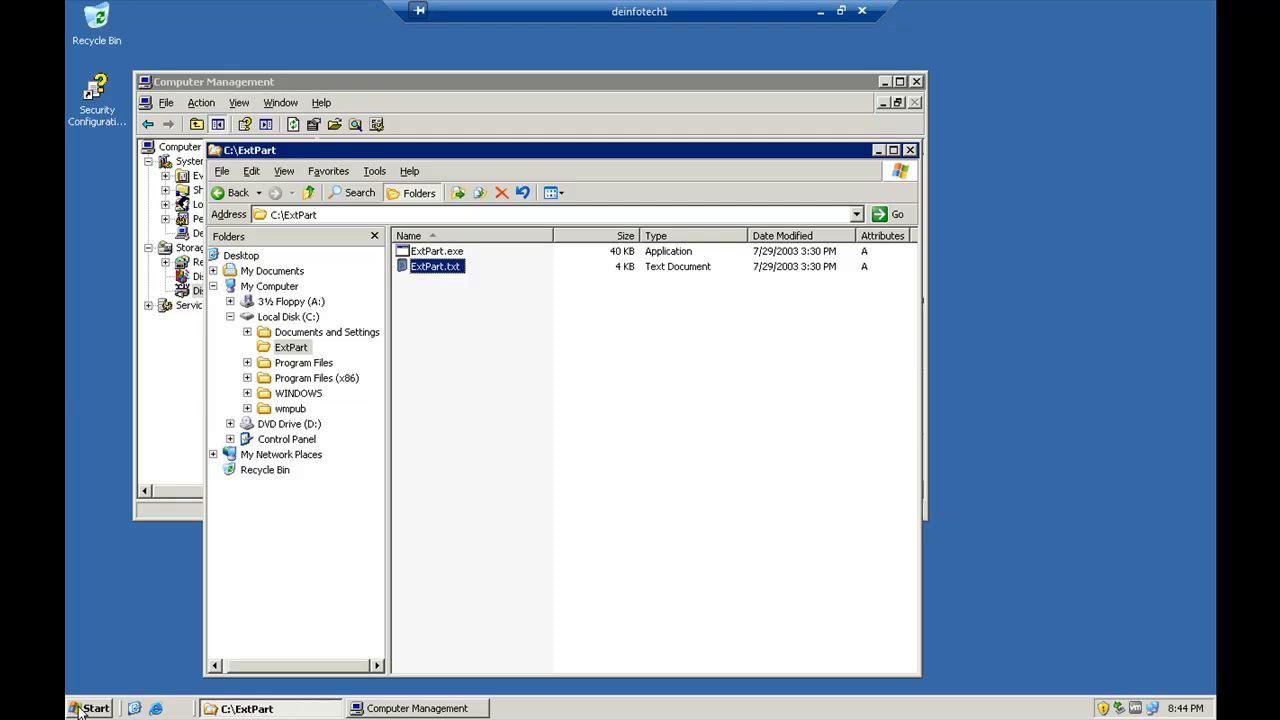
Show the Start menu's program list over the C:\ExtPart folder.
left_click(88, 708)
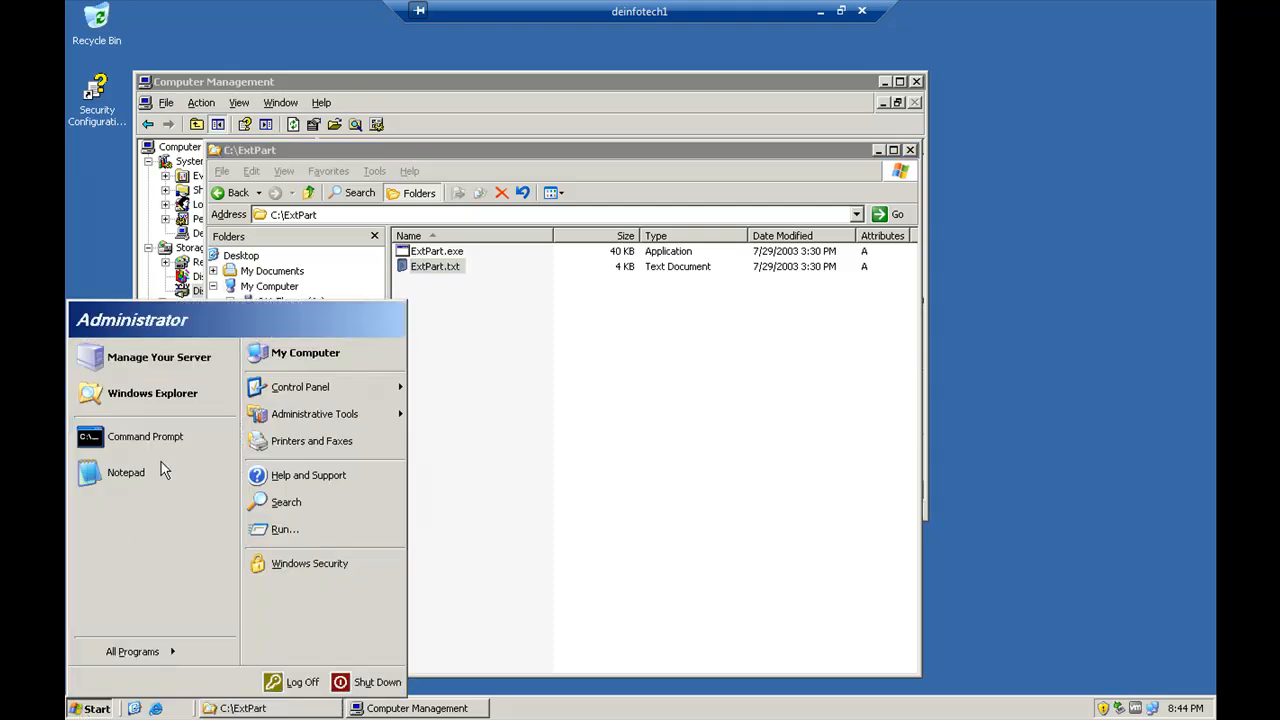
mouse_move(144, 436)
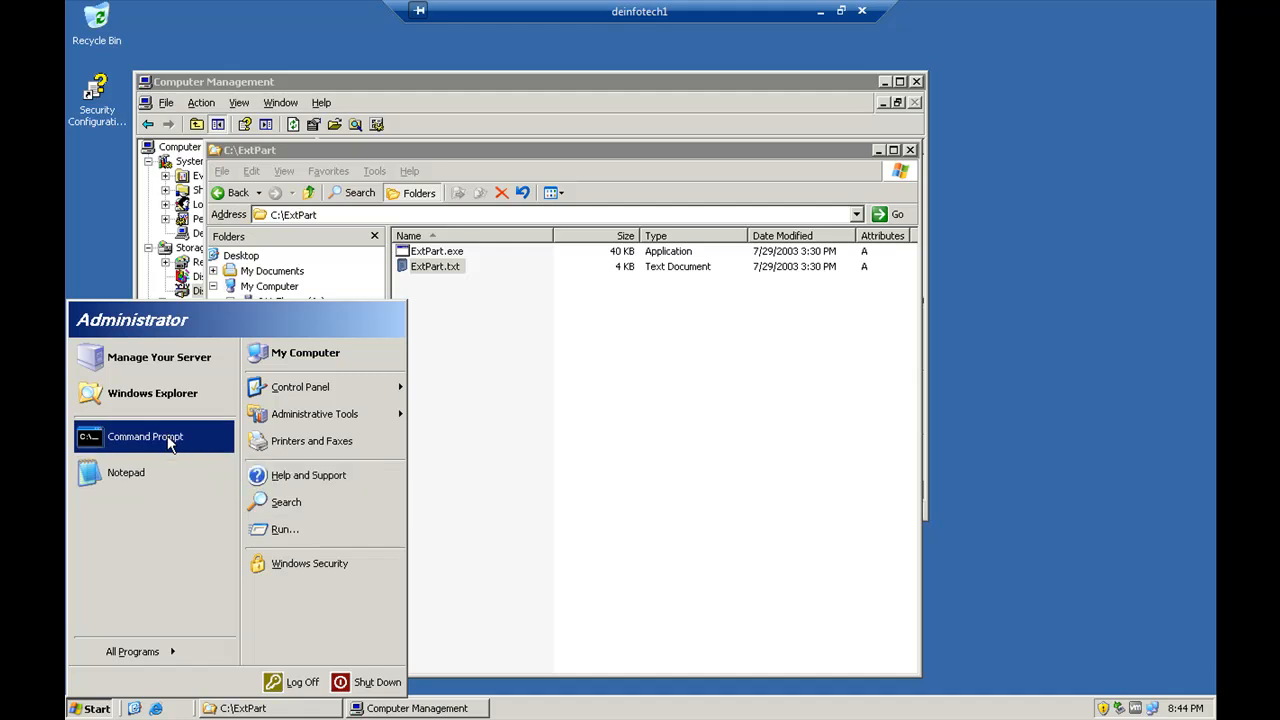
Start a Command Prompt and change its directory with cd\extpart.
left_click(144, 436)
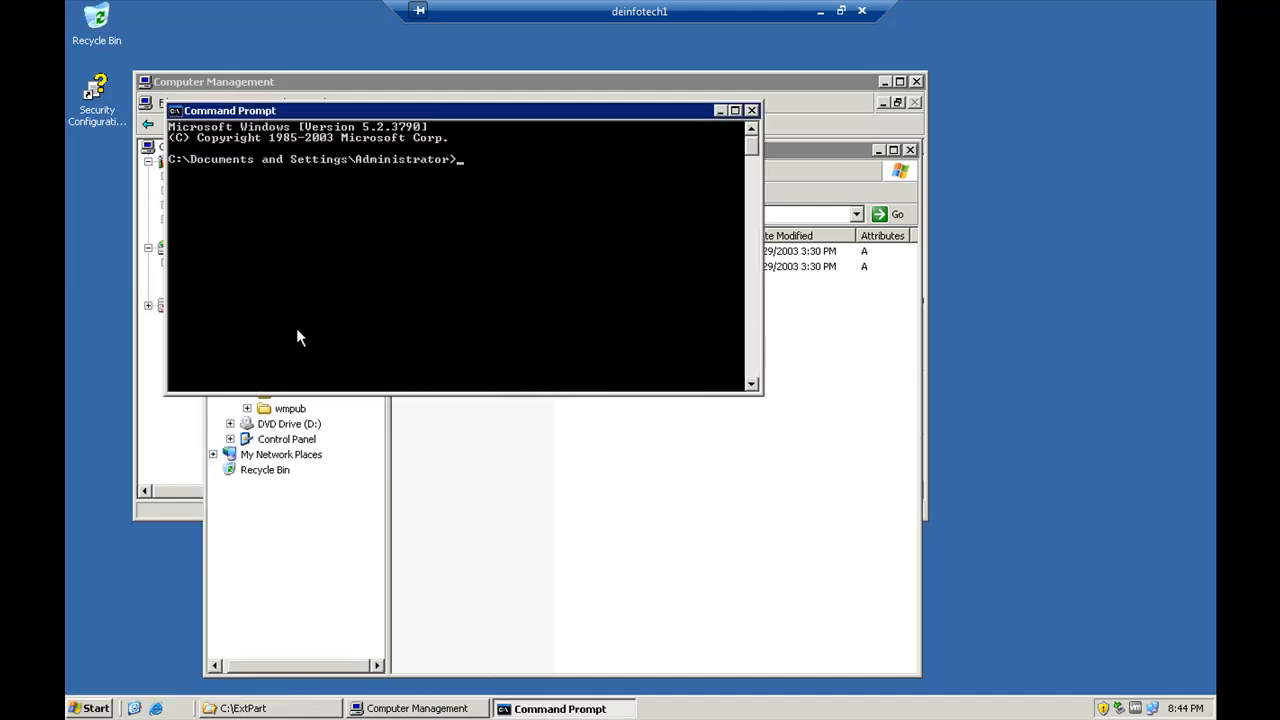
type("cd\\")
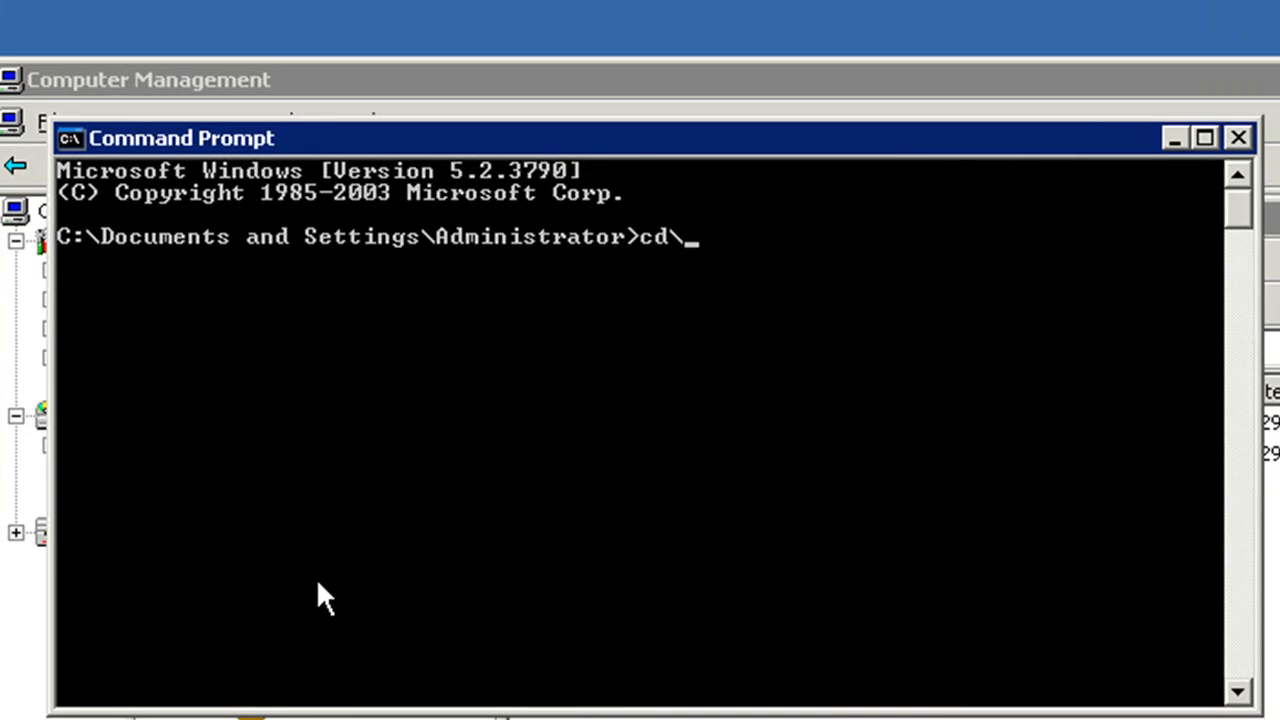
type("ext")
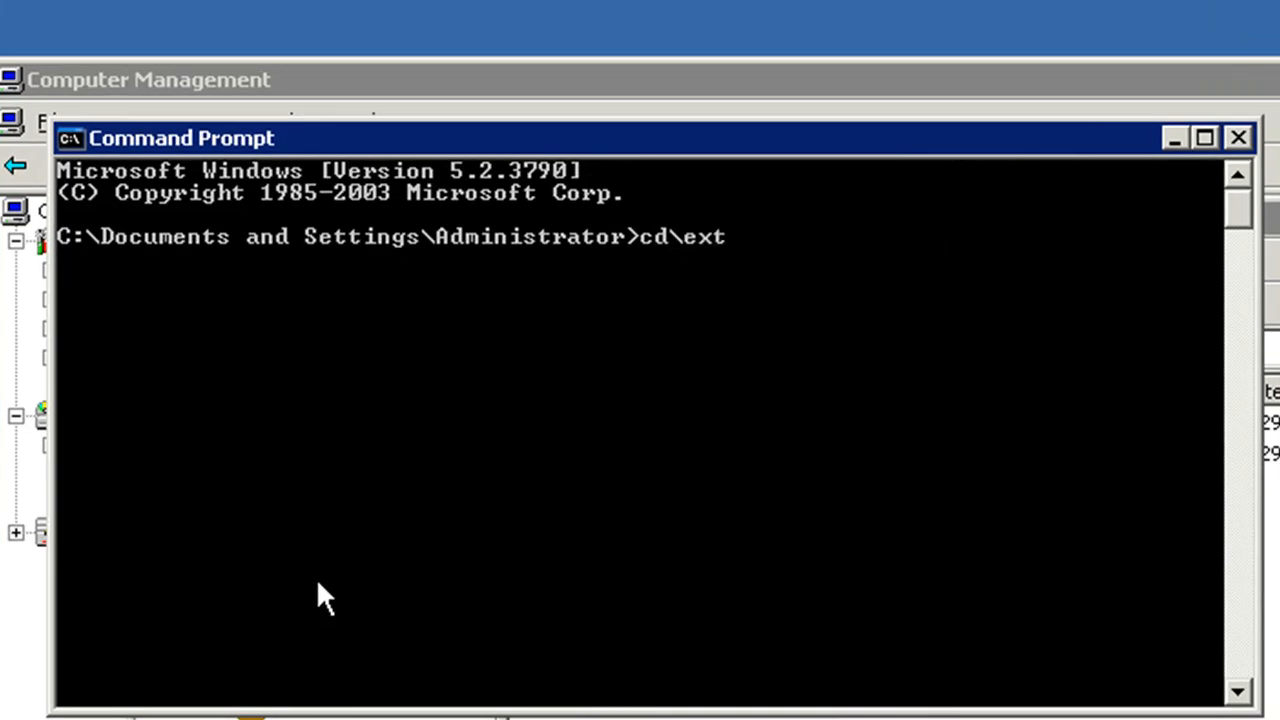
type("part")
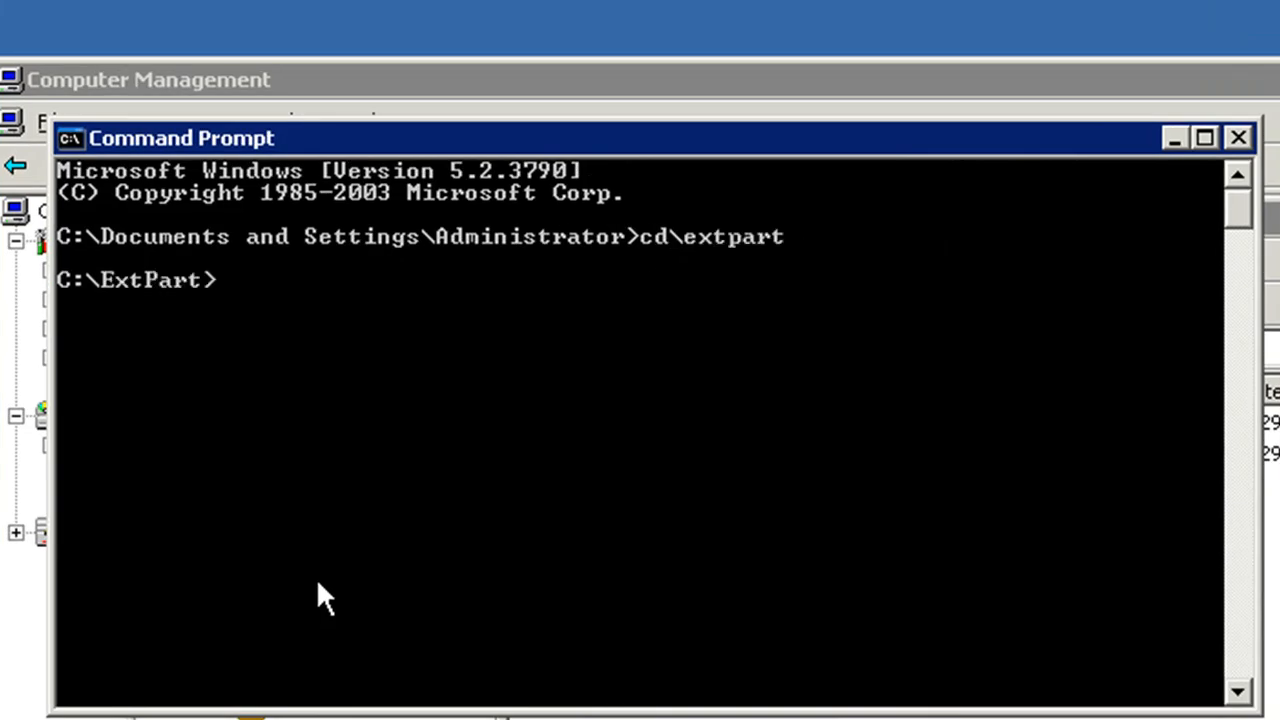
mouse_move(880, 388)
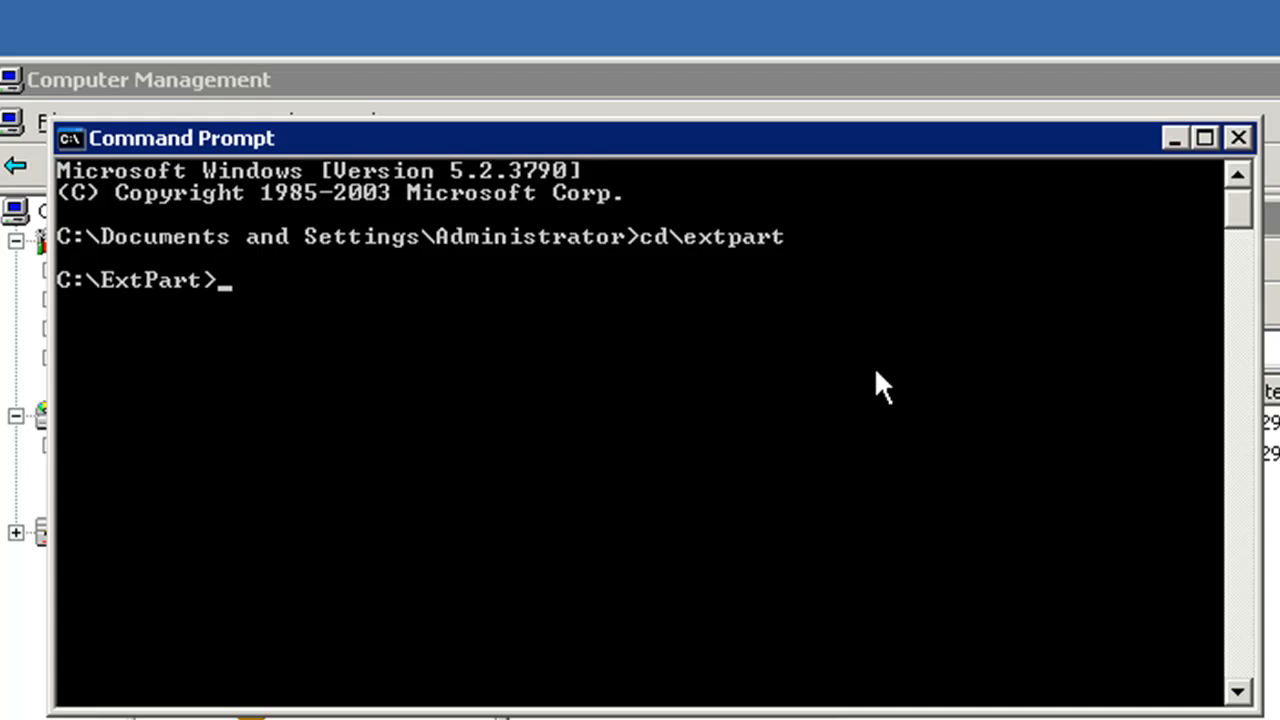
Enter the command extpart c: 2048 to grow drive C: by 2048 MB, not yet run.
type("ex")
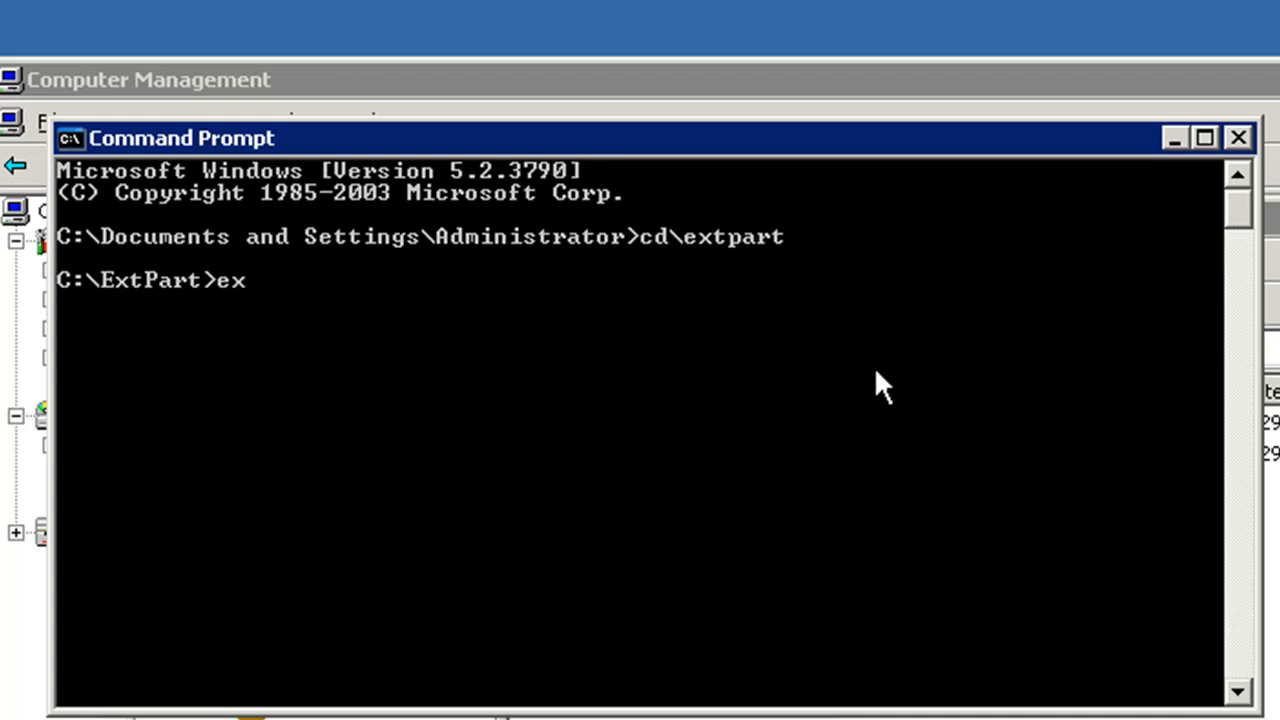
type("tpart c")
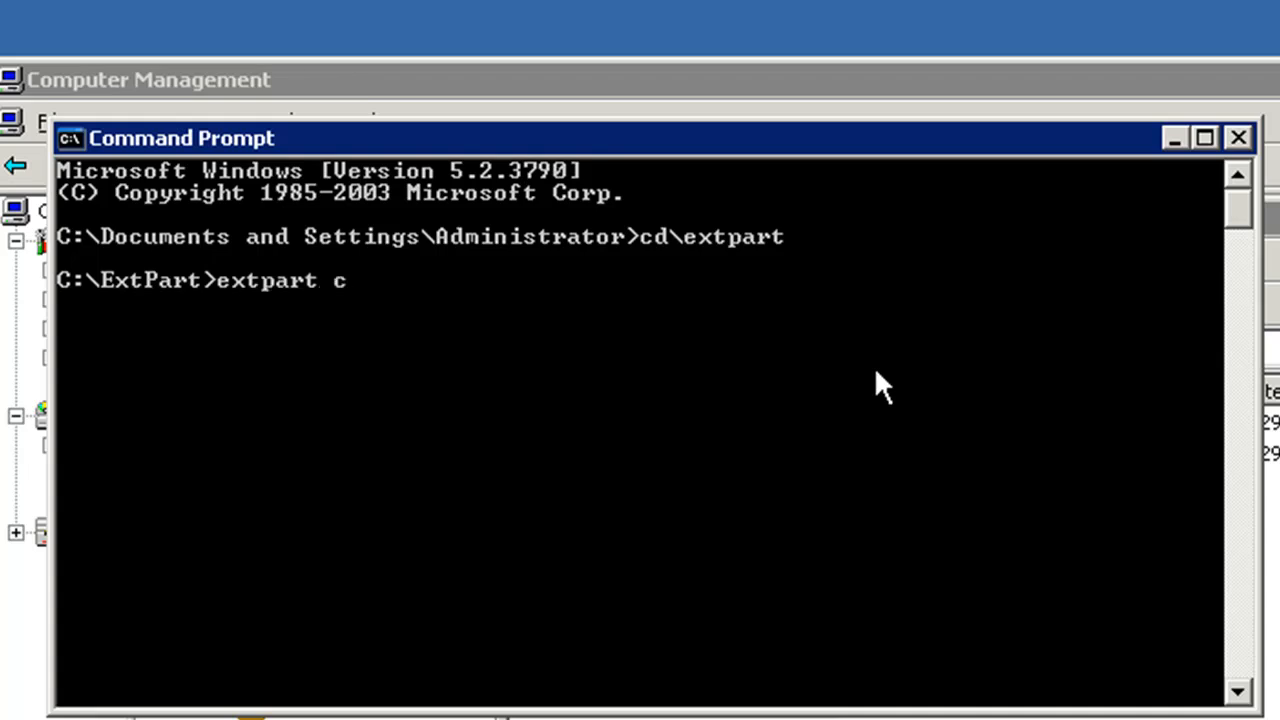
type(":")
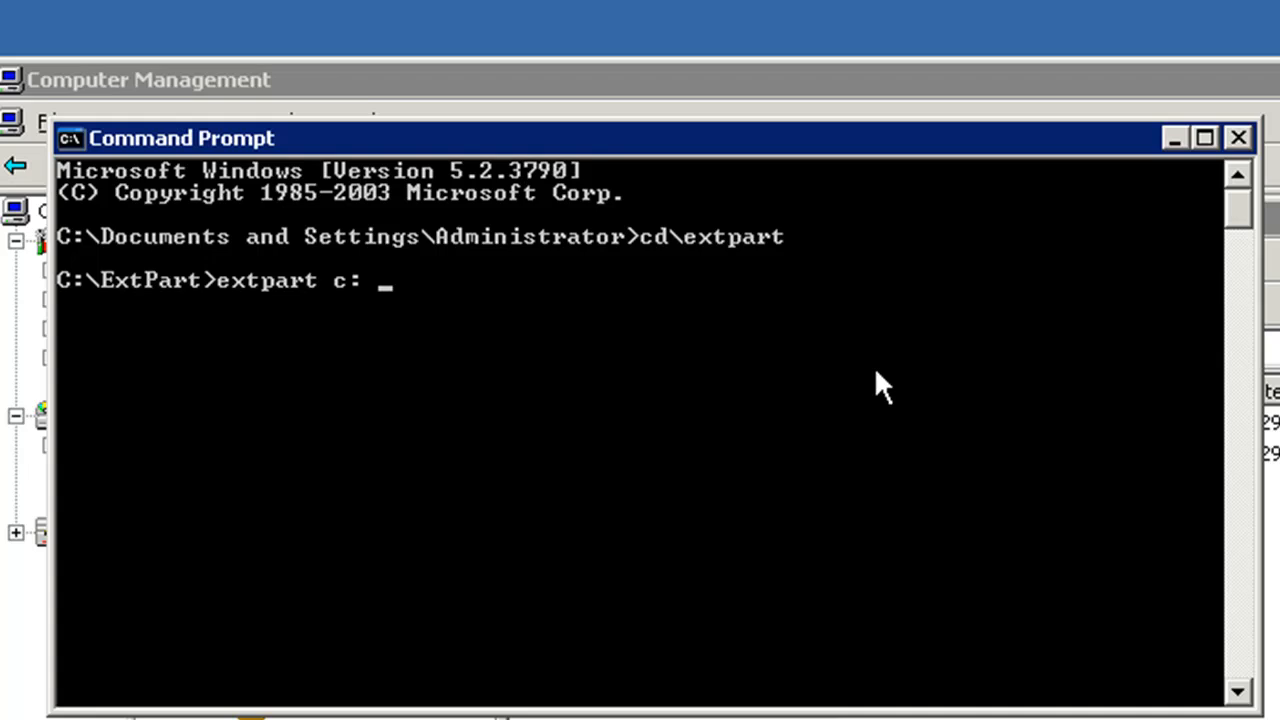
type("204")
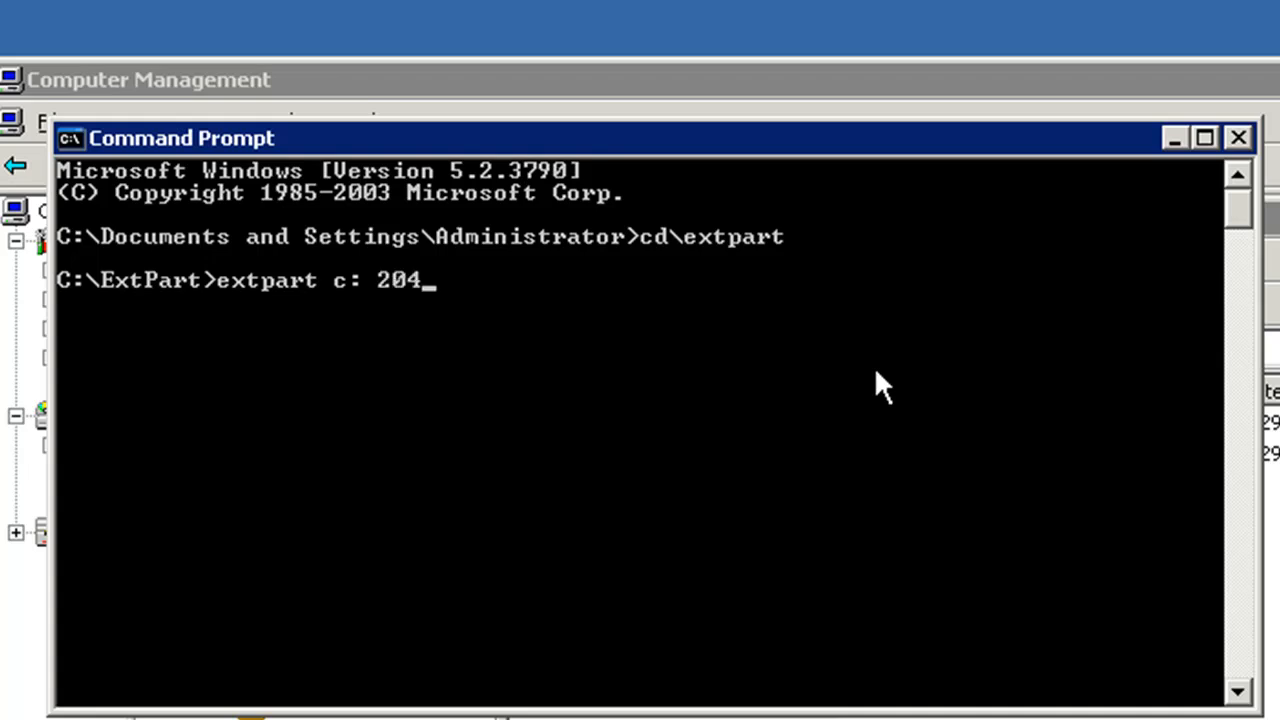
type("8")
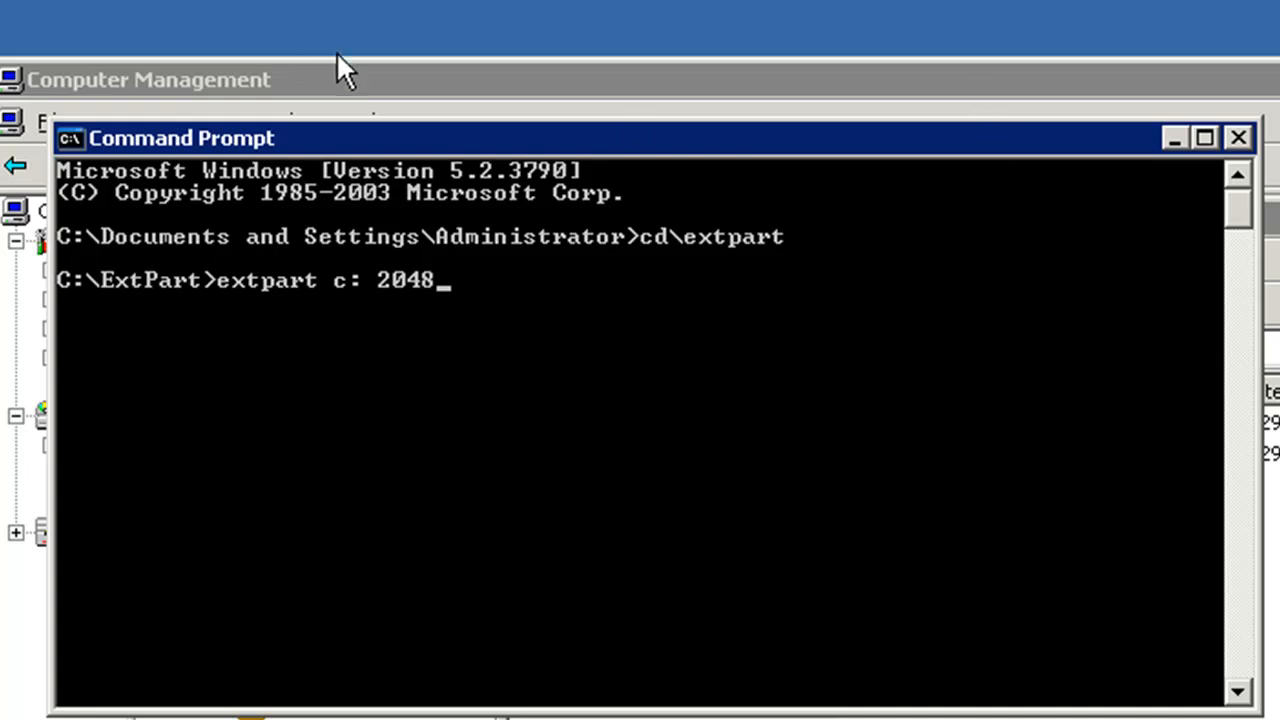